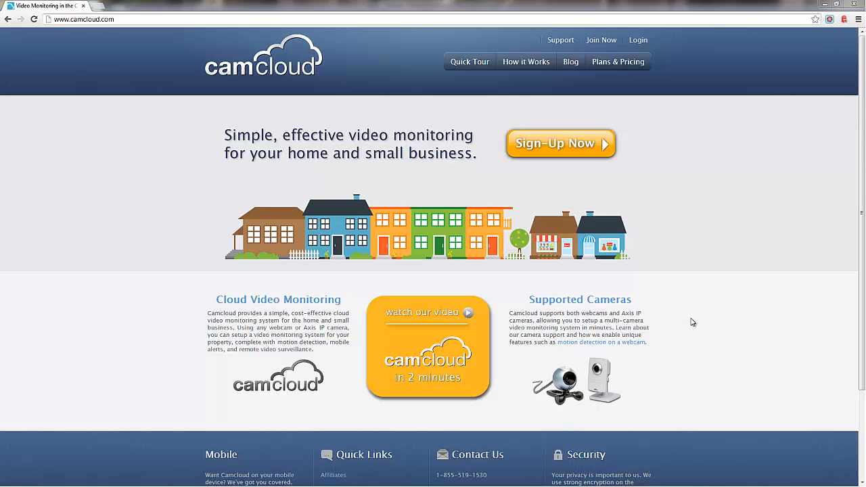
Step: Sign in to Camcloud with the demo account via the home page Login link
click(637, 40)
text(demo)
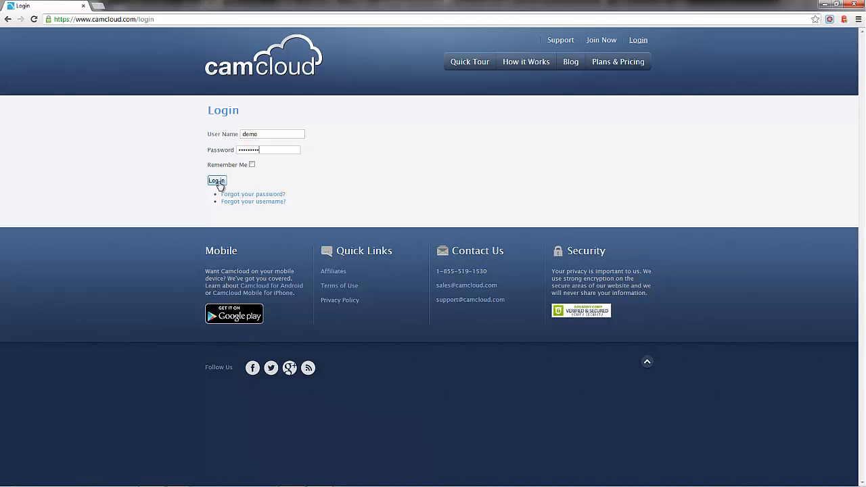
click(216, 181)
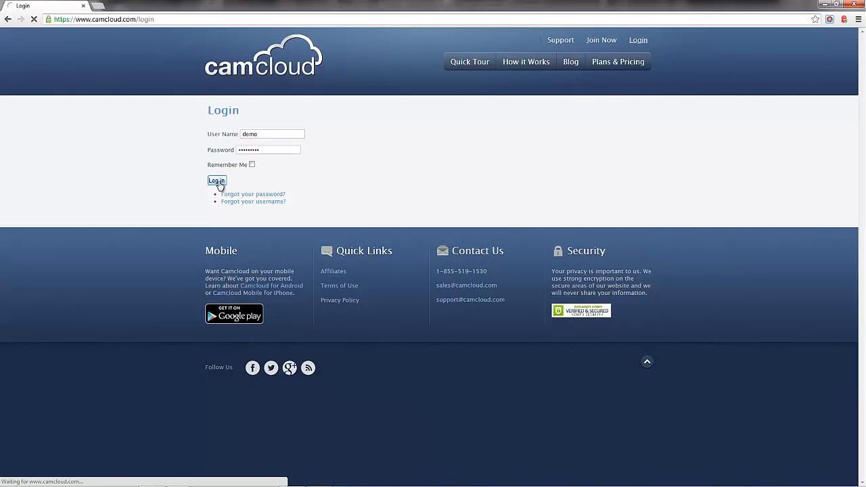
click(217, 180)
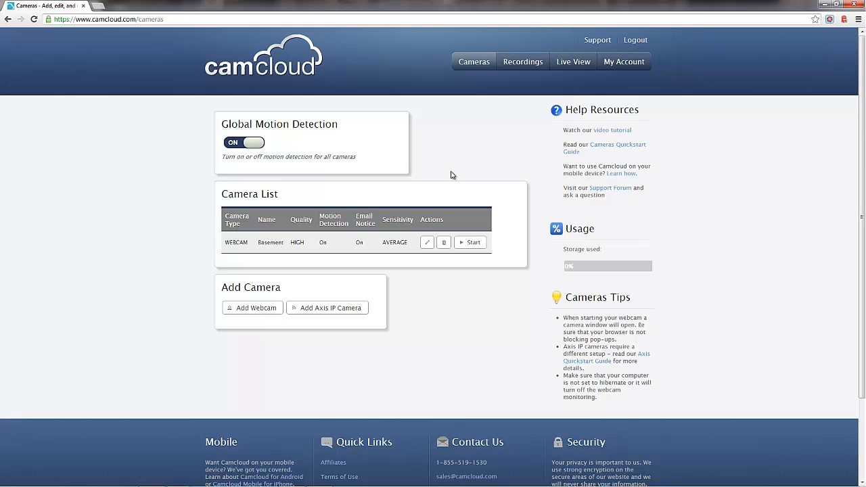
mouse_move(454, 200)
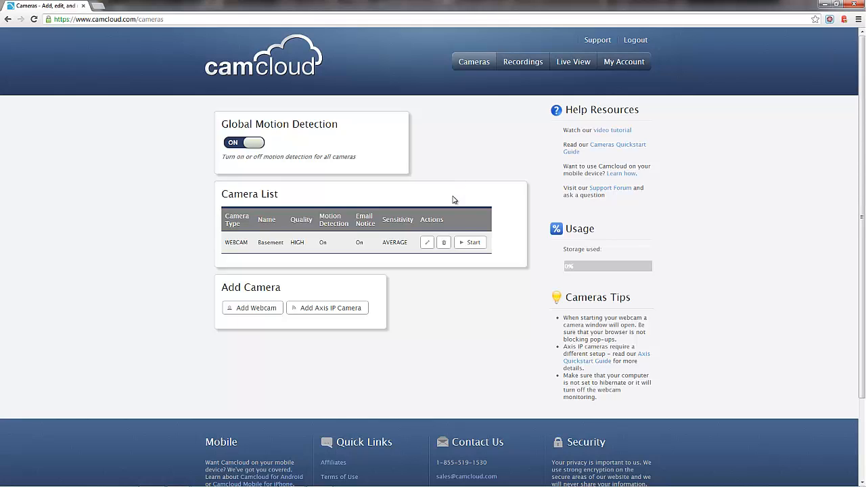
mouse_move(458, 224)
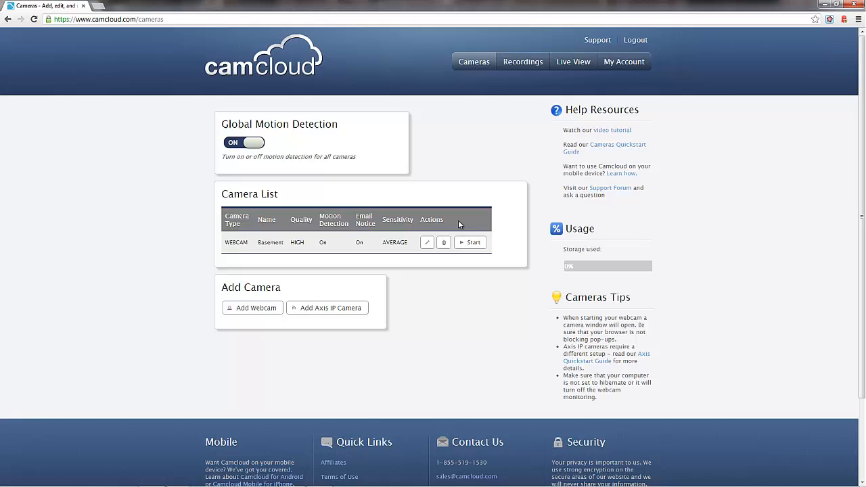
mouse_move(389, 155)
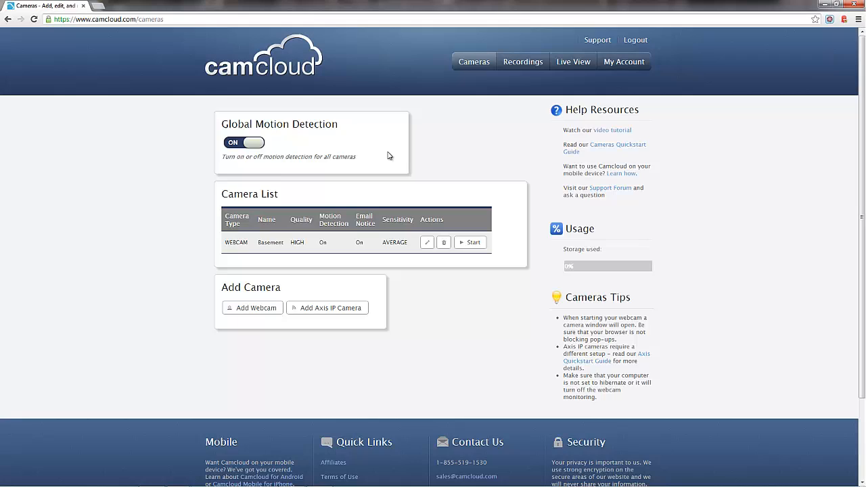
mouse_move(357, 190)
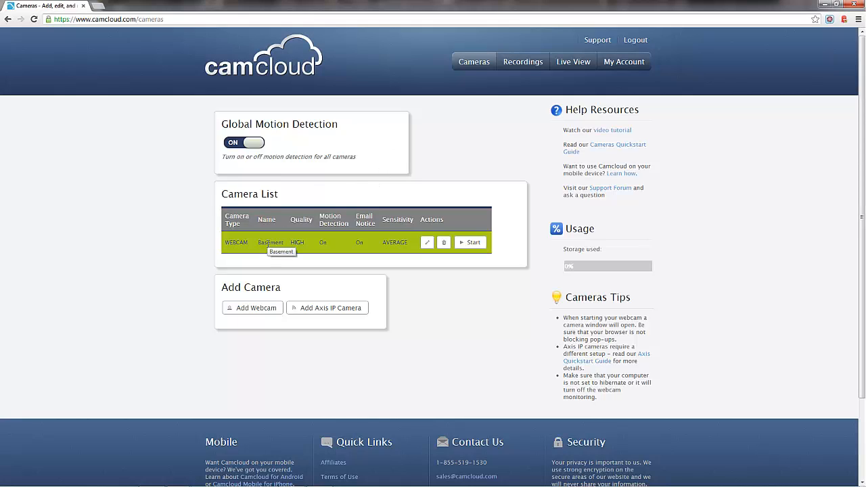
mouse_move(267, 262)
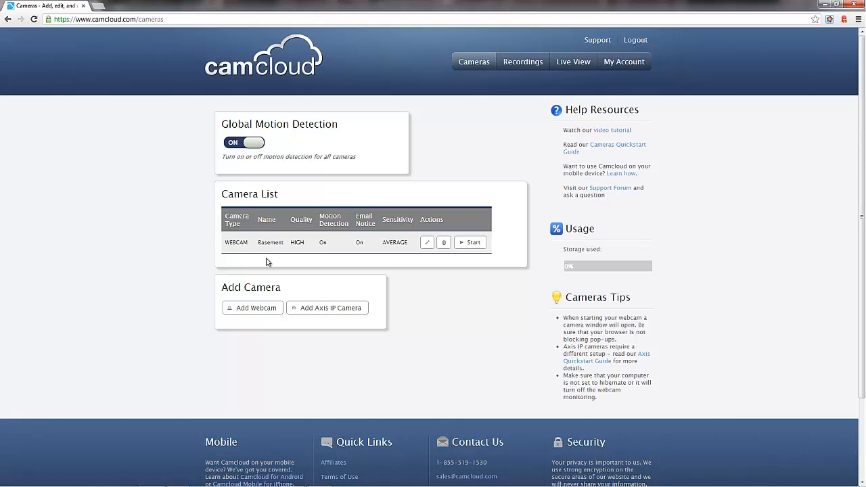
mouse_move(419, 264)
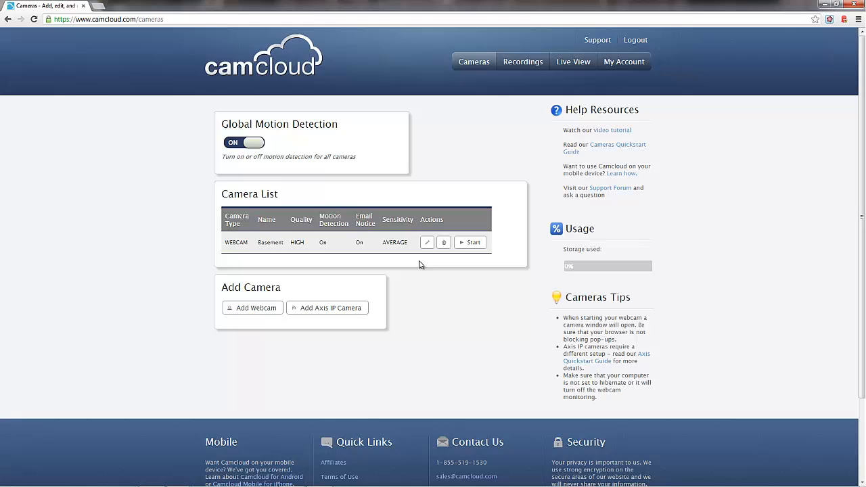
mouse_move(421, 270)
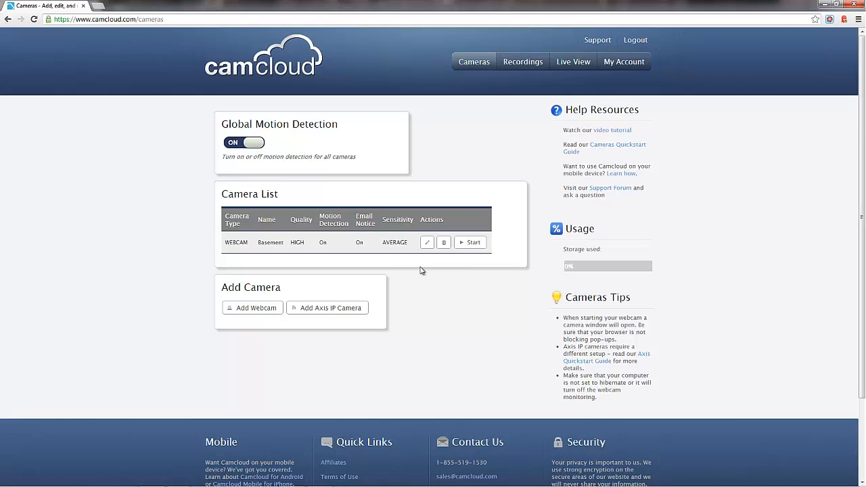
mouse_move(327, 308)
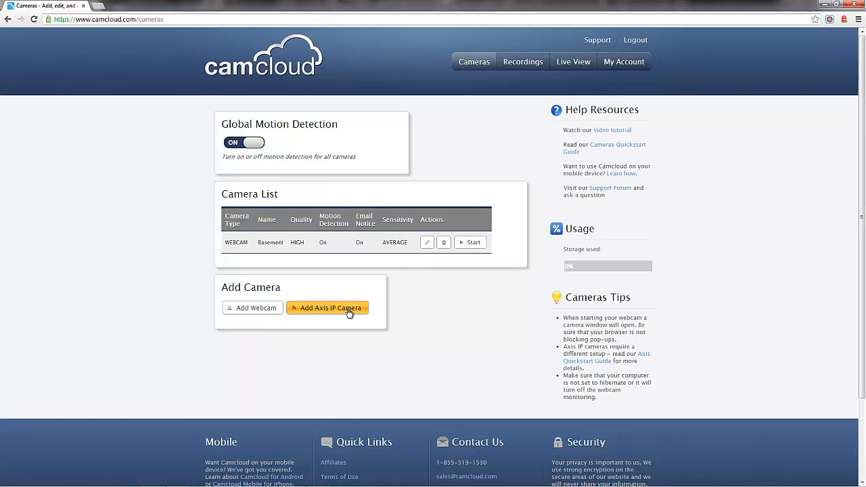
Step: Add a new Axis IP camera and enter Office as its camera name
click(328, 308)
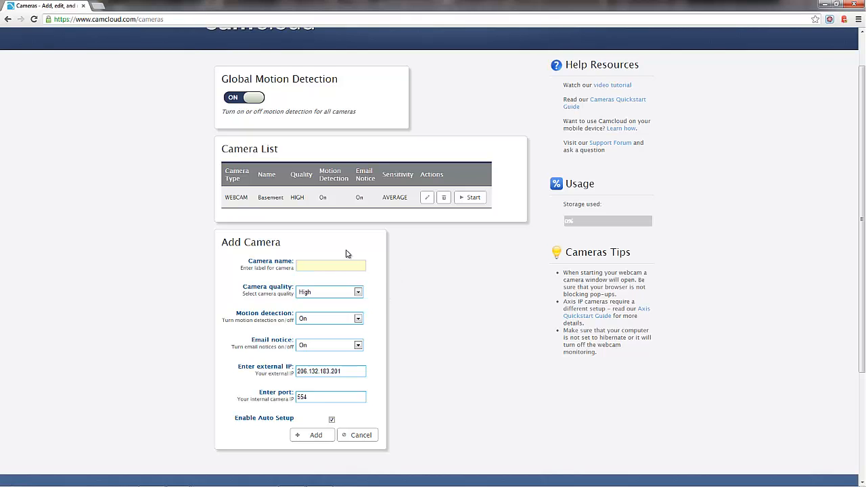
text(Office)
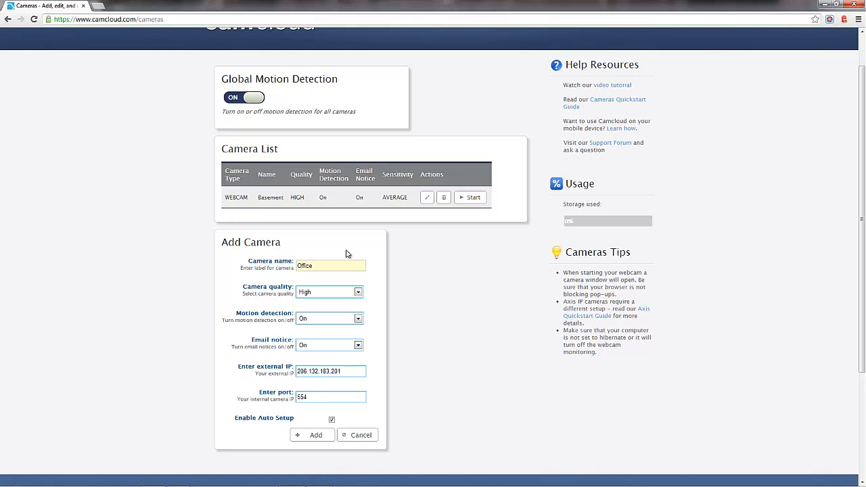
mouse_move(383, 263)
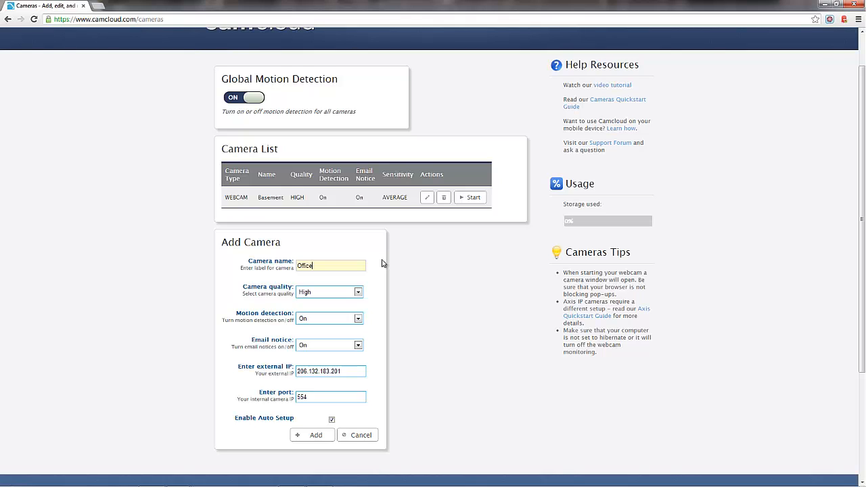
mouse_move(358, 292)
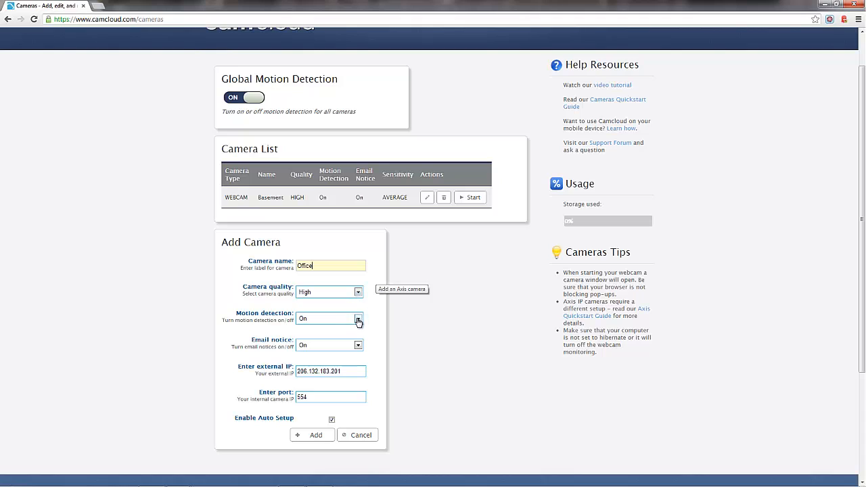
mouse_move(357, 347)
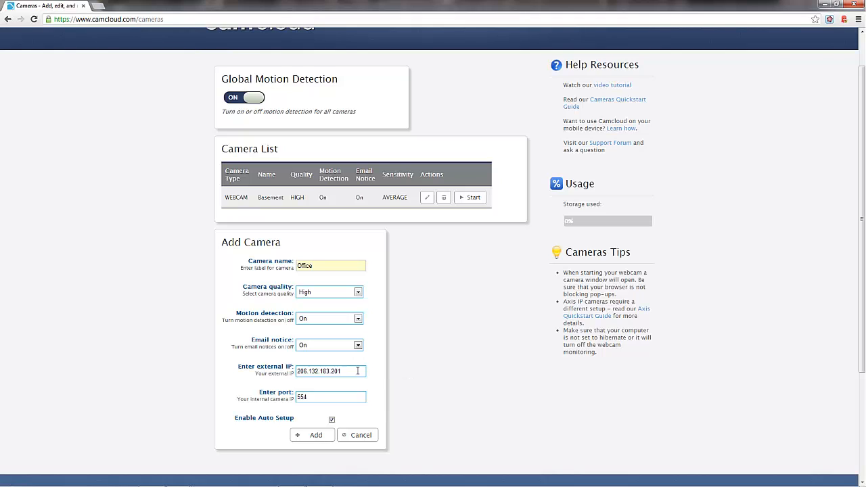
mouse_move(358, 384)
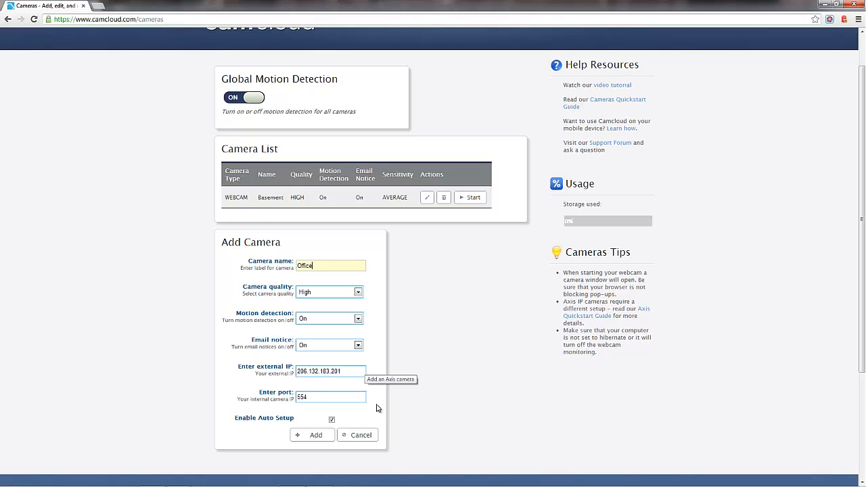
mouse_move(381, 405)
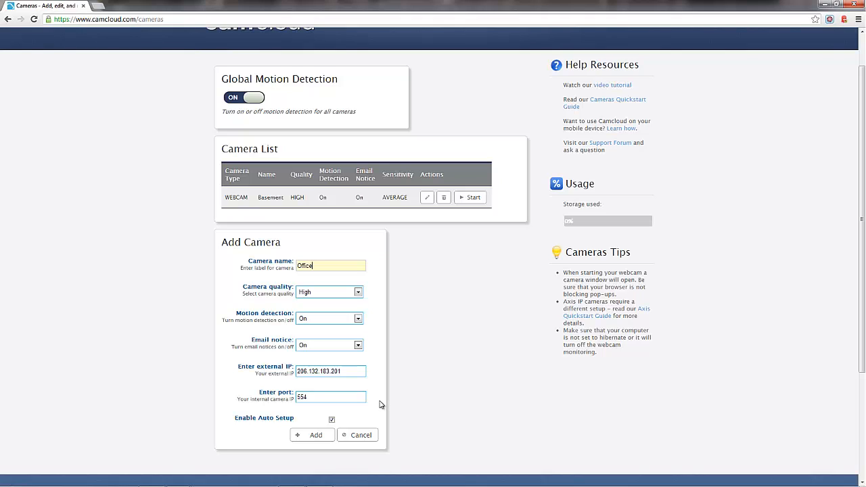
mouse_move(435, 411)
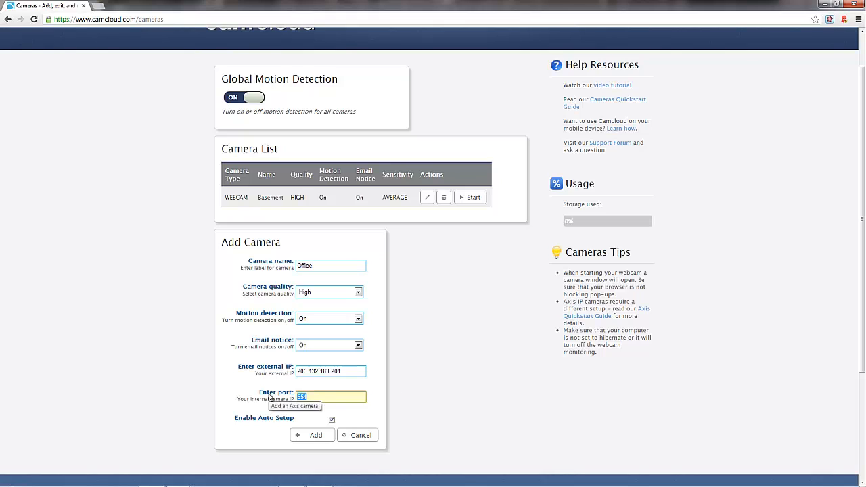
Step: Set the Office camera port to 1026 and keep motion detection On
text(1026)
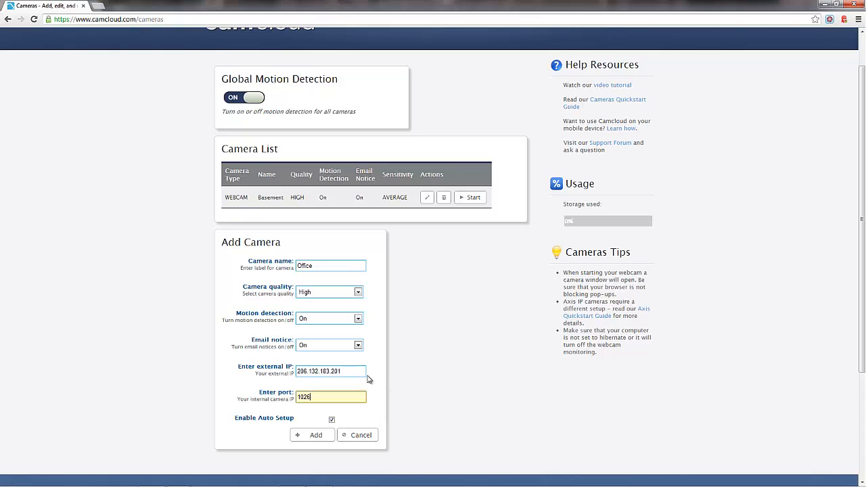
click(357, 319)
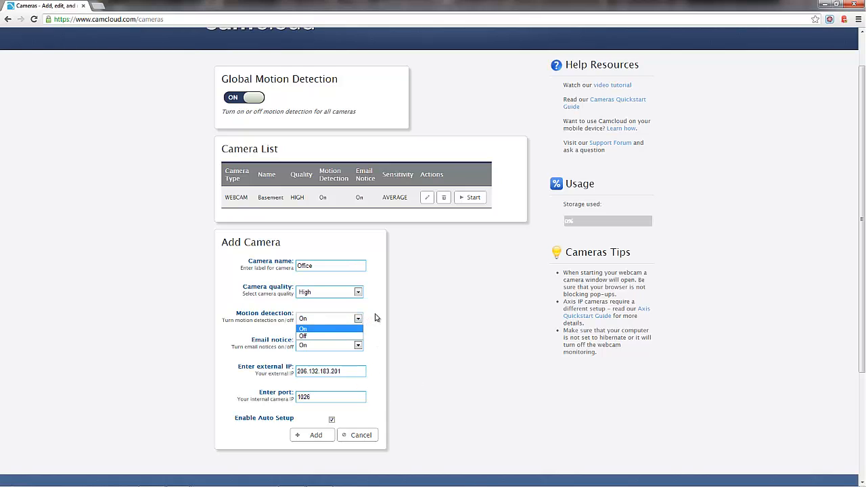
click(303, 336)
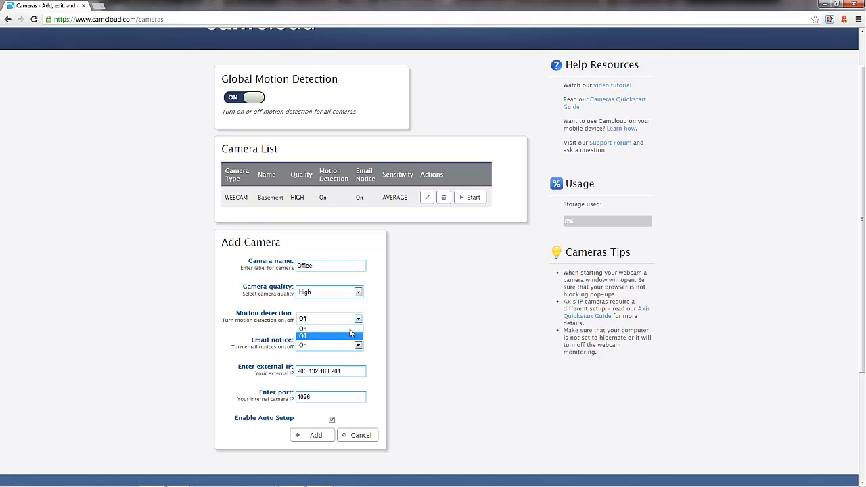
click(303, 329)
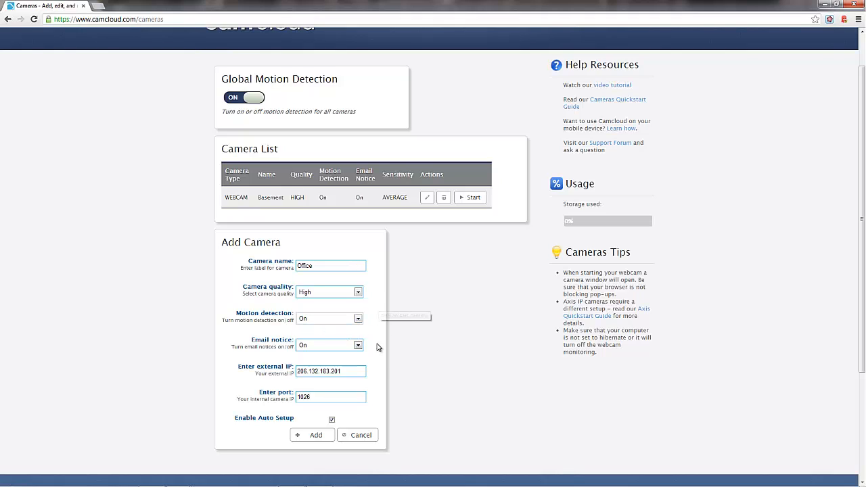
mouse_move(366, 394)
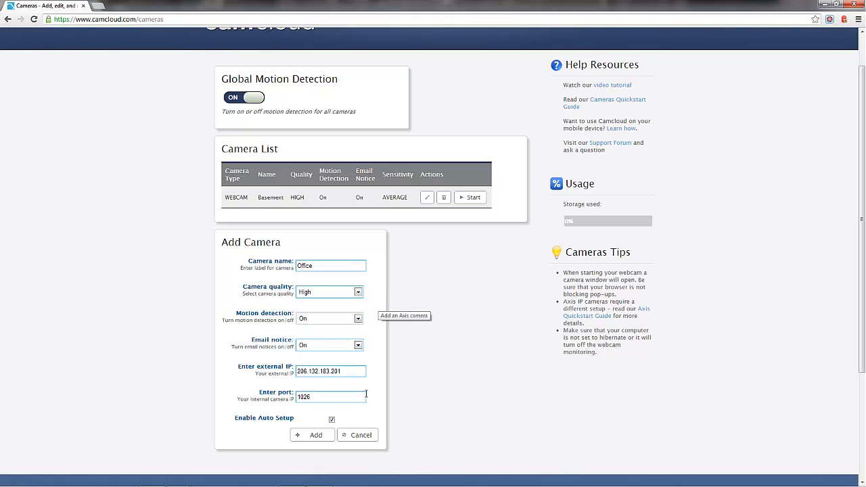
mouse_move(315, 434)
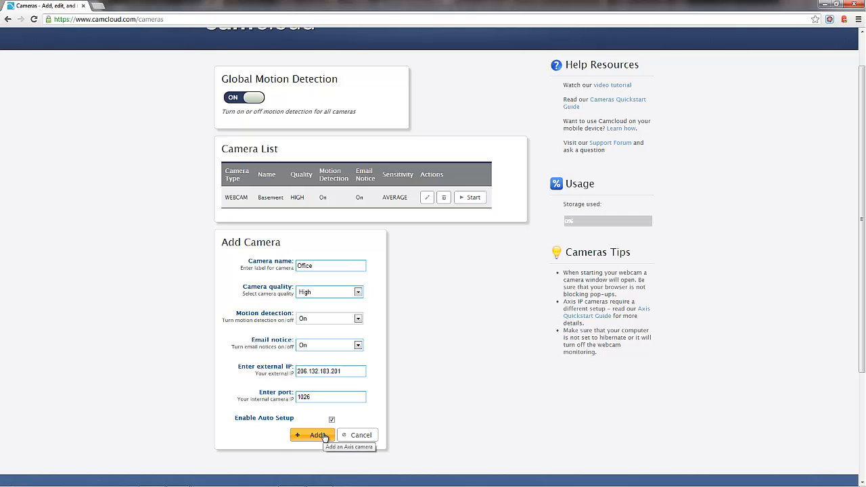
Step: Add the Office camera and accept the risk to run the One-Click Axis Configuration app
click(313, 435)
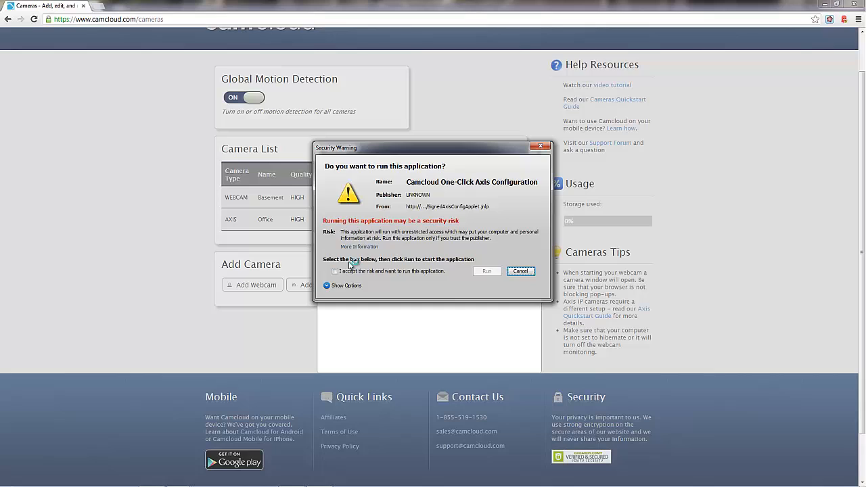
click(335, 271)
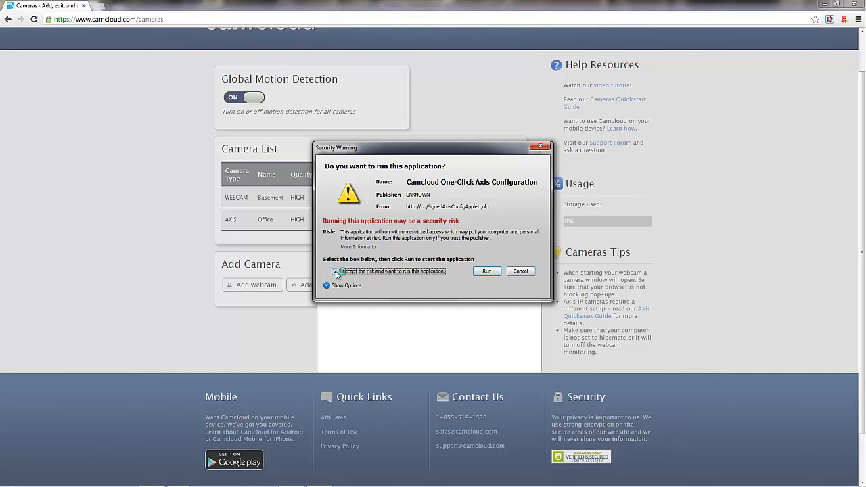
click(485, 271)
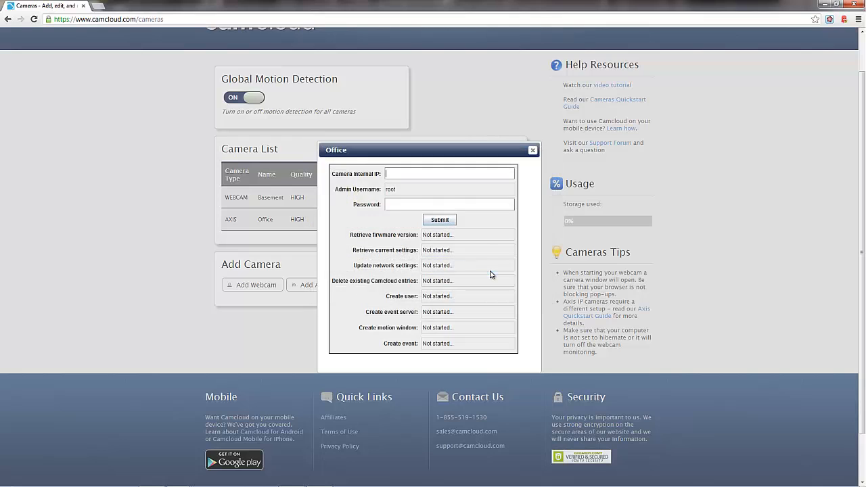
mouse_move(523, 221)
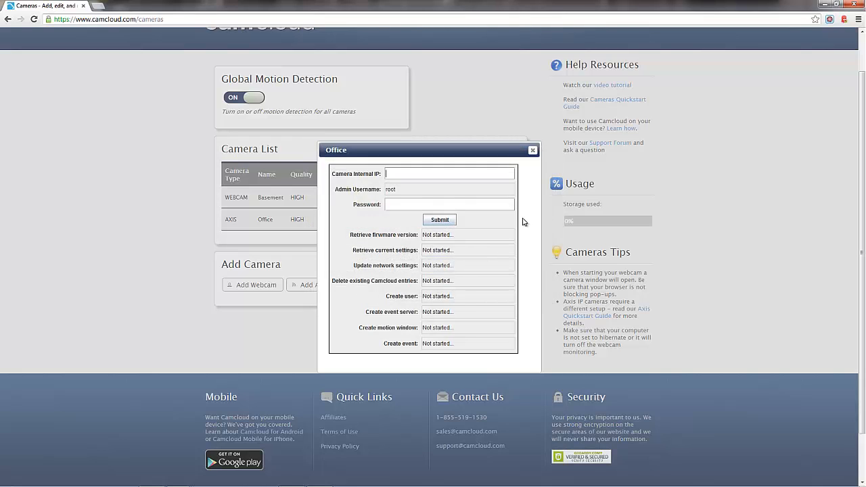
scroll(up, 3)
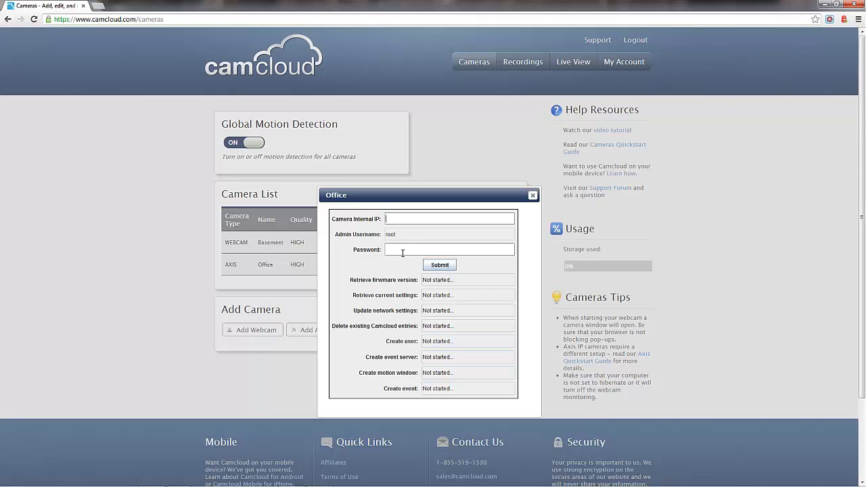
mouse_move(530, 243)
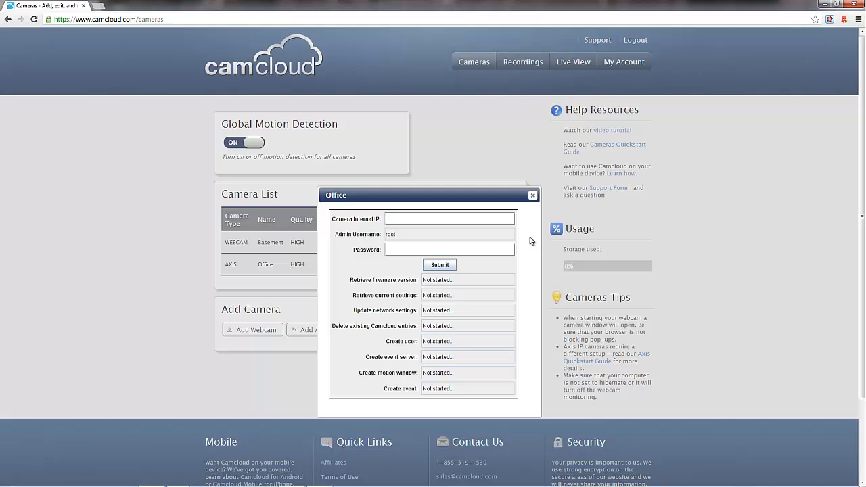
Step: Submit internal IP 192.168.1.203 and the camera password to start configuration
text(192.168.1.203)
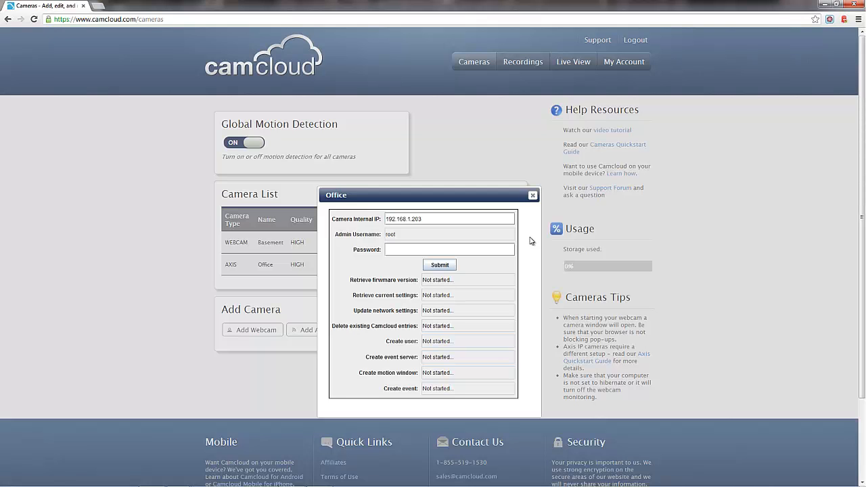
scroll(down, 3)
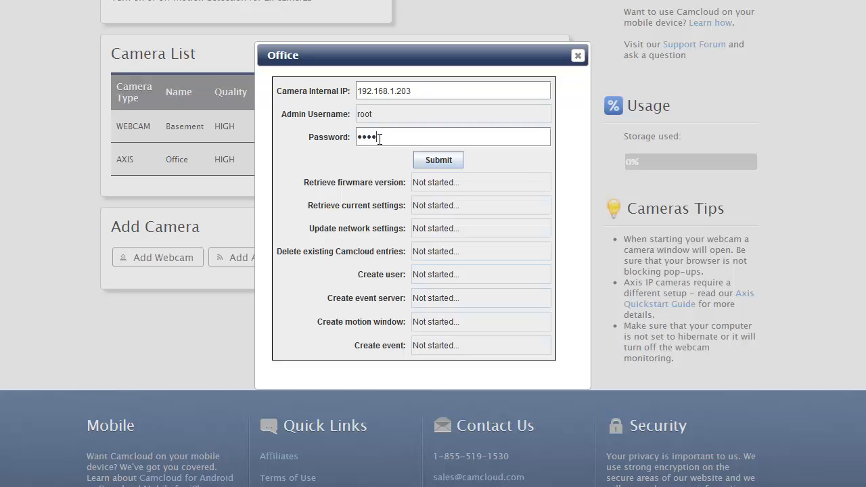
text(•)
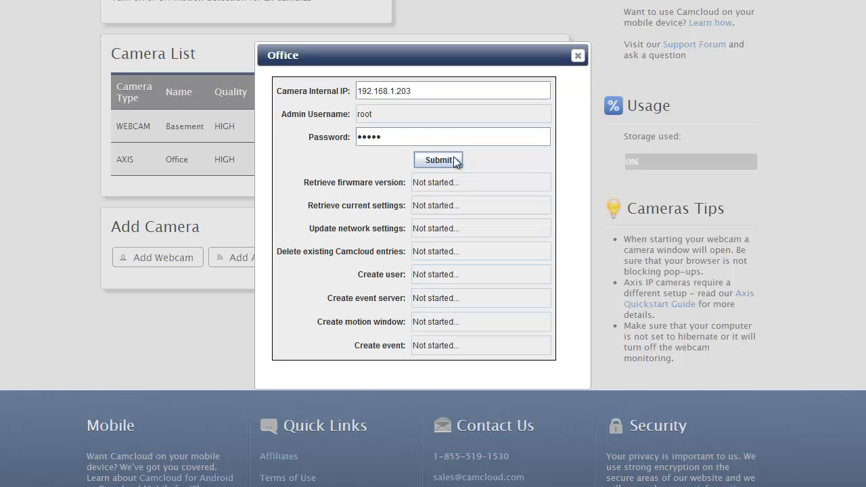
click(439, 161)
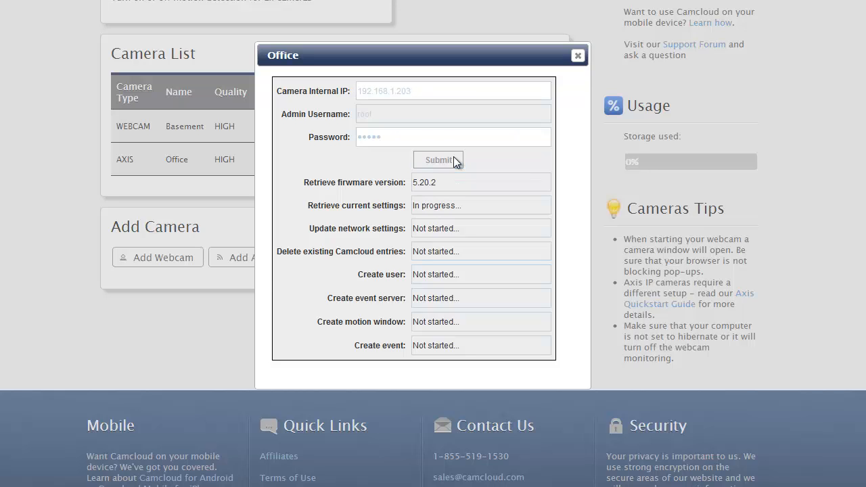
click(438, 161)
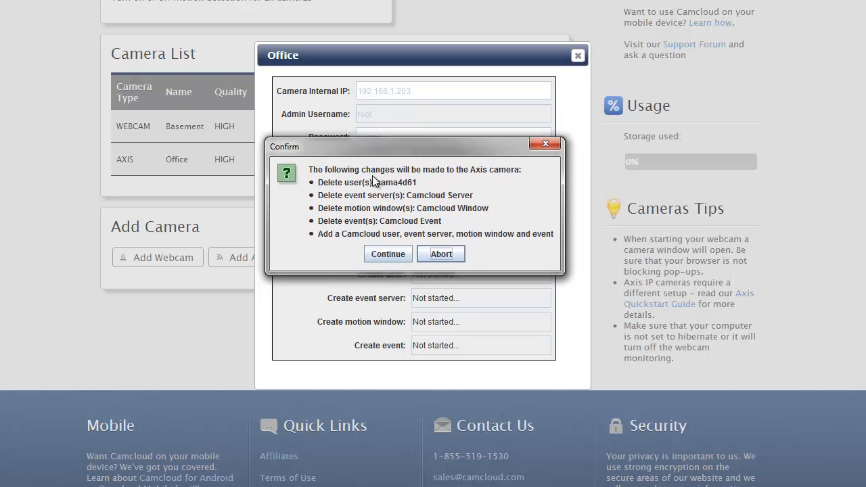
mouse_move(460, 186)
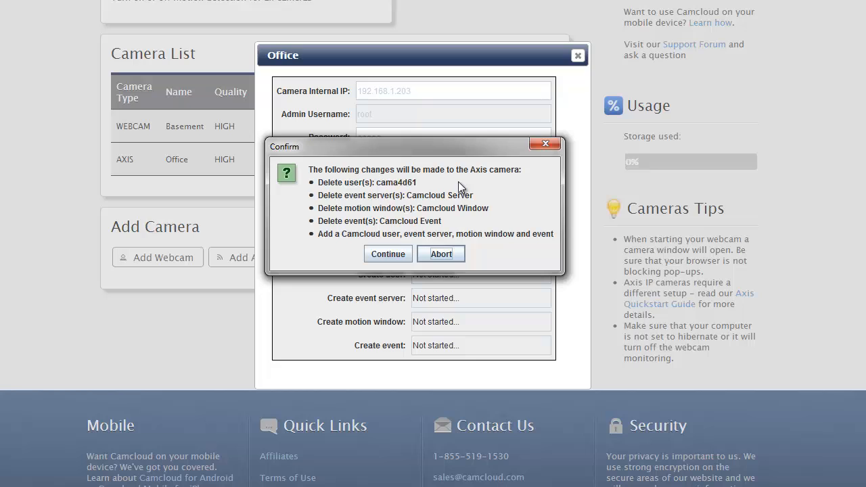
mouse_move(531, 200)
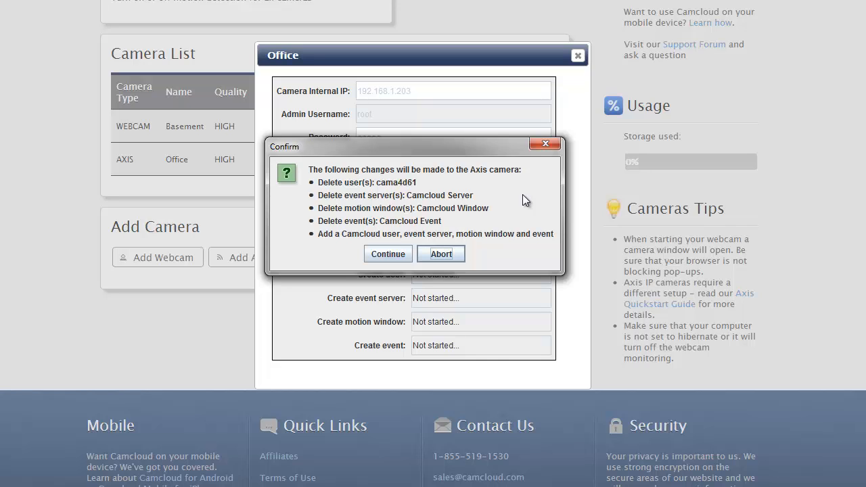
mouse_move(528, 197)
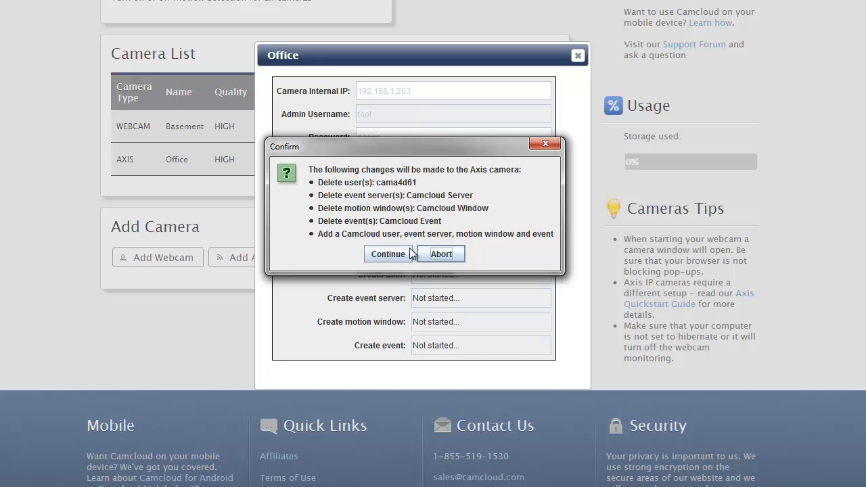
Step: Continue in the Confirm dialog to approve the Axis camera changes
click(388, 254)
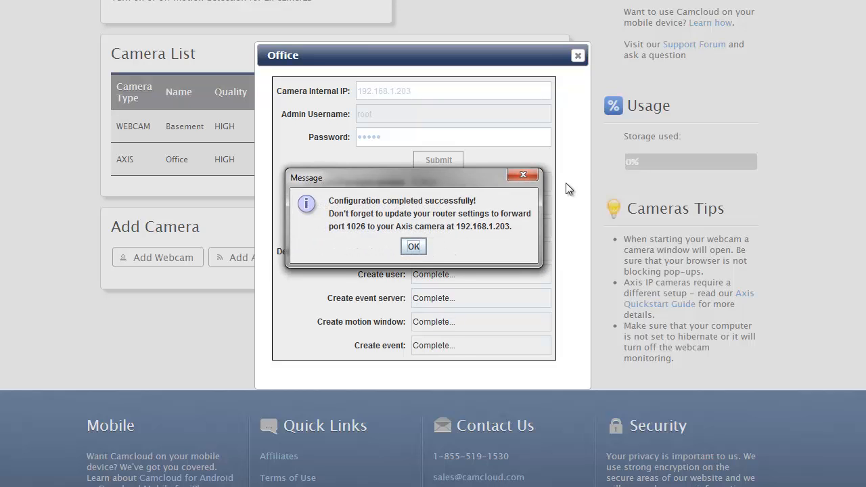
mouse_move(444, 249)
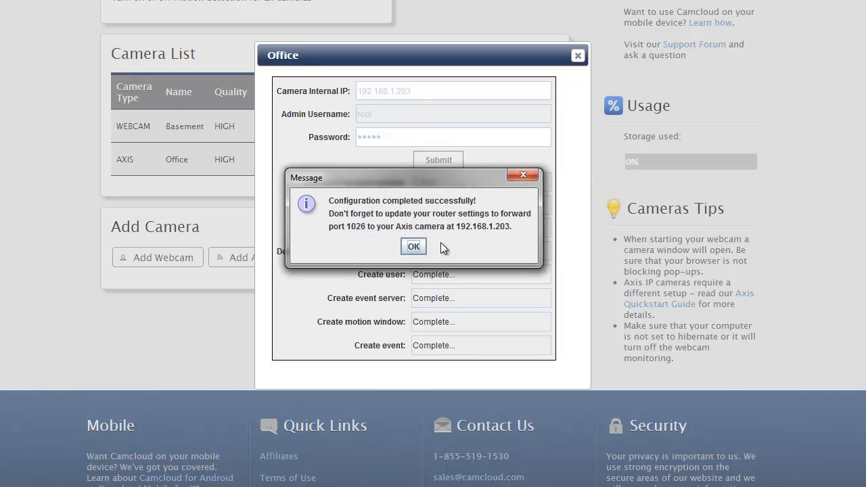
mouse_move(452, 236)
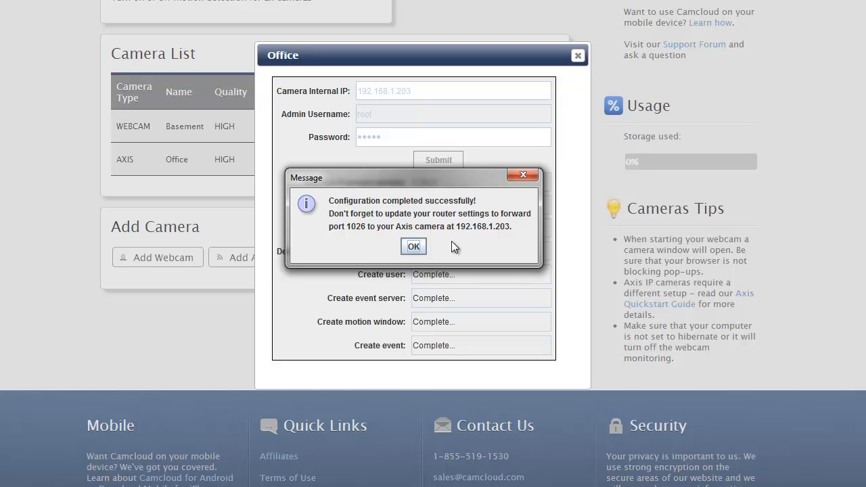
mouse_move(451, 248)
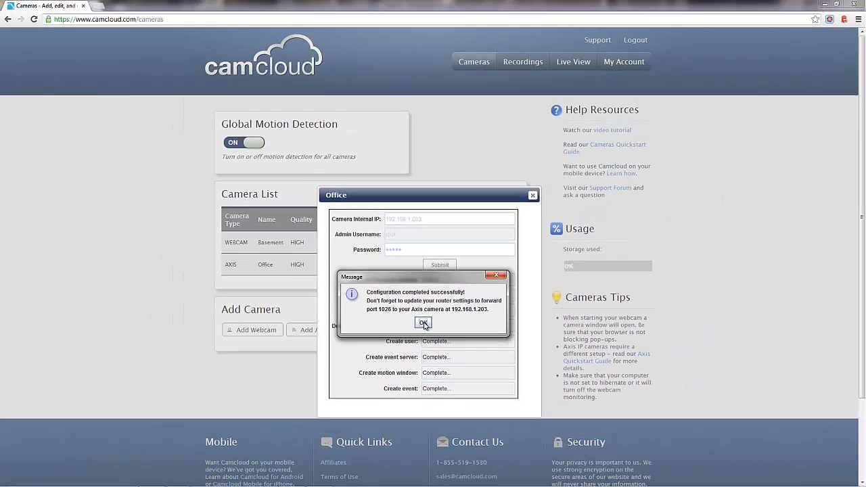
Step: Dismiss the 'Configuration completed successfully' message with OK
click(422, 322)
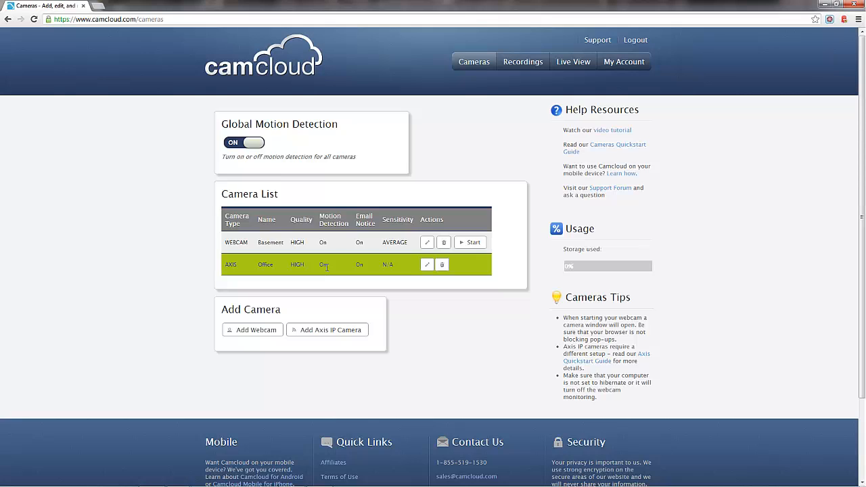
Step: Switch to the Live View tab in the top navigation
click(573, 62)
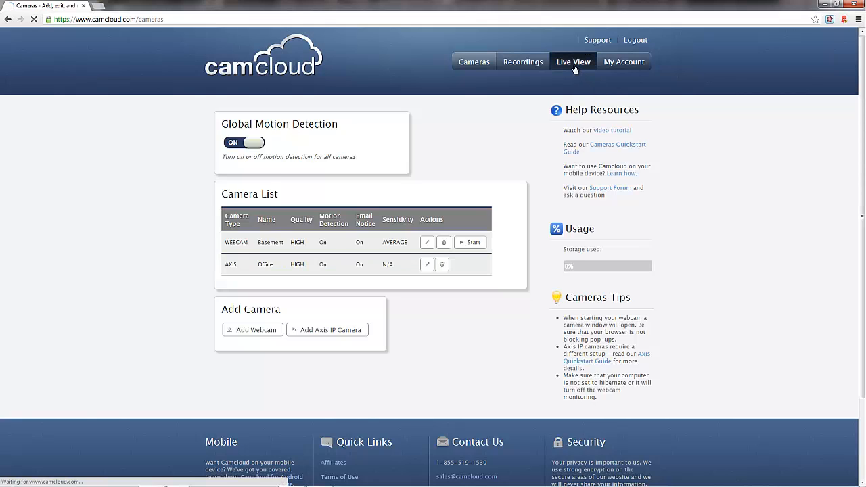
Step: Switch the Office toggle to On in the Live View camera list
click(573, 62)
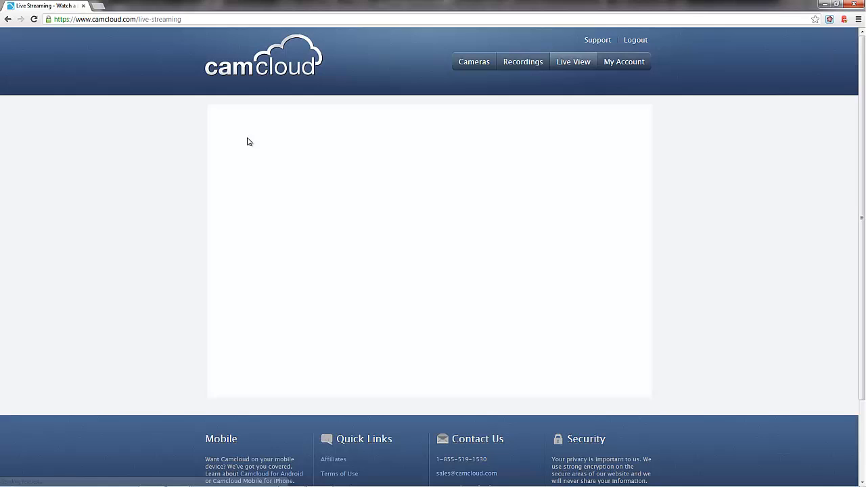
click(573, 62)
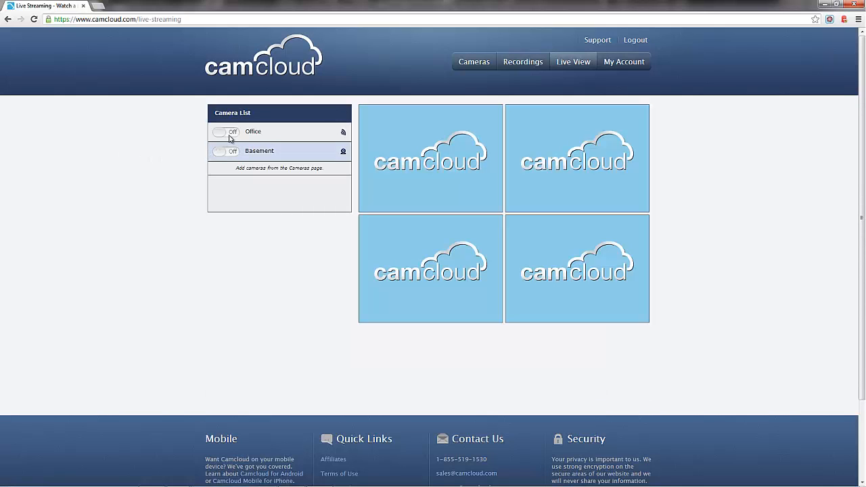
click(225, 131)
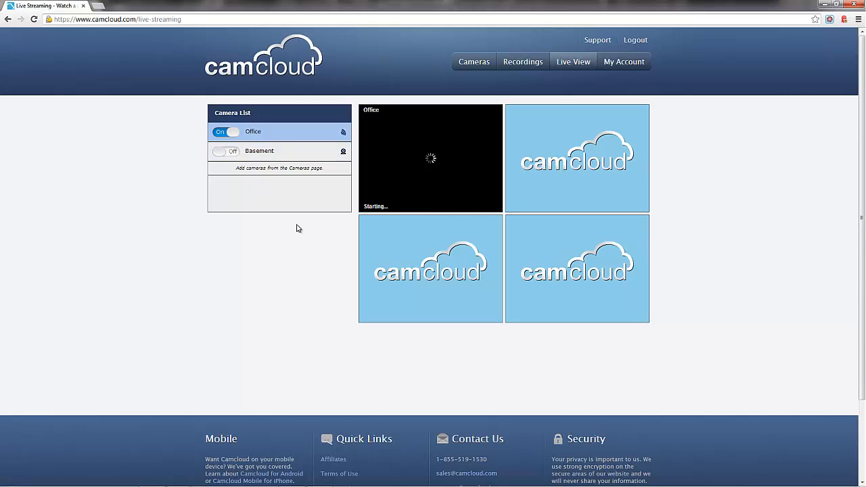
mouse_move(295, 236)
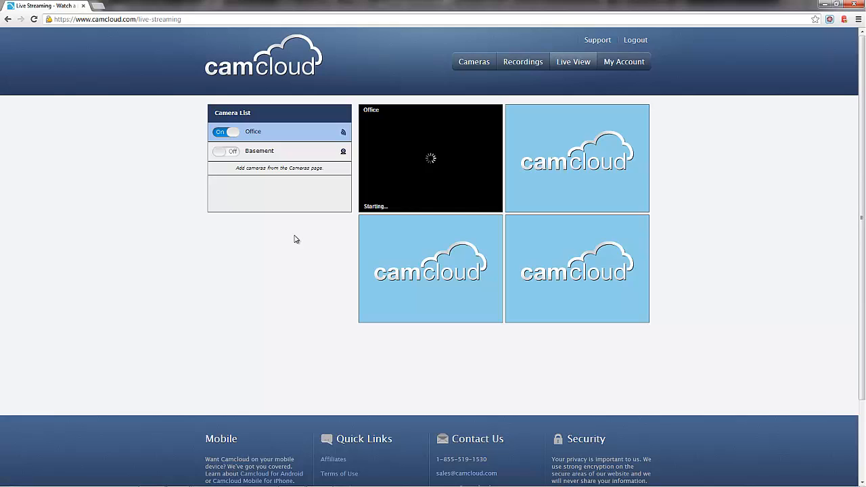
mouse_move(357, 244)
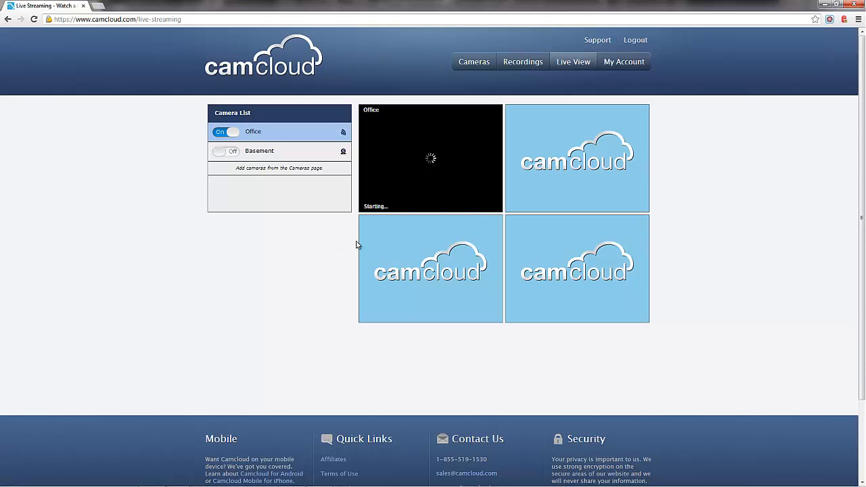